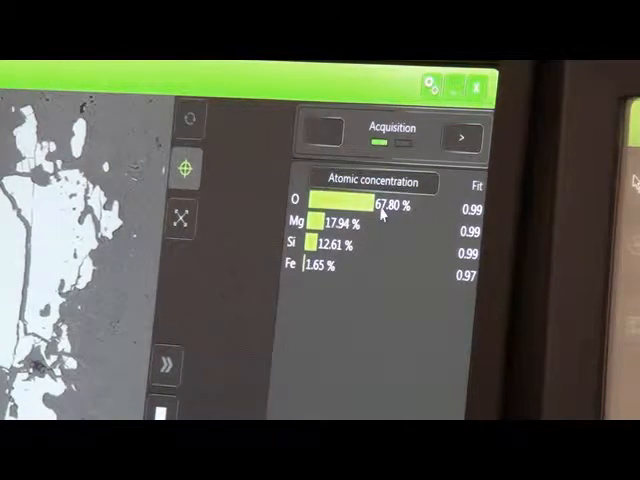
{"action": "mouse_move", "coordinate": [280, 250]}
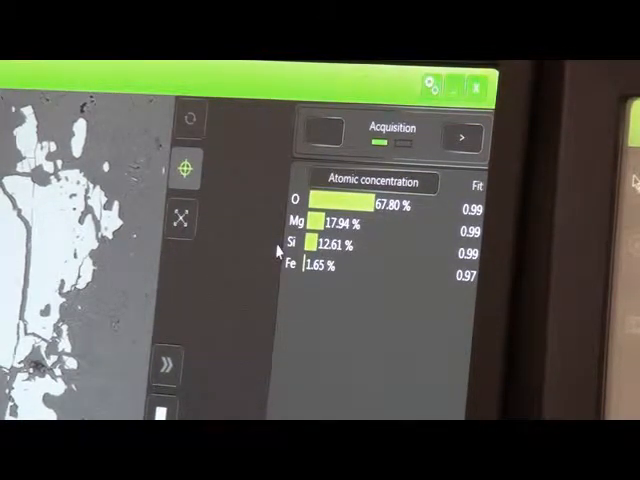